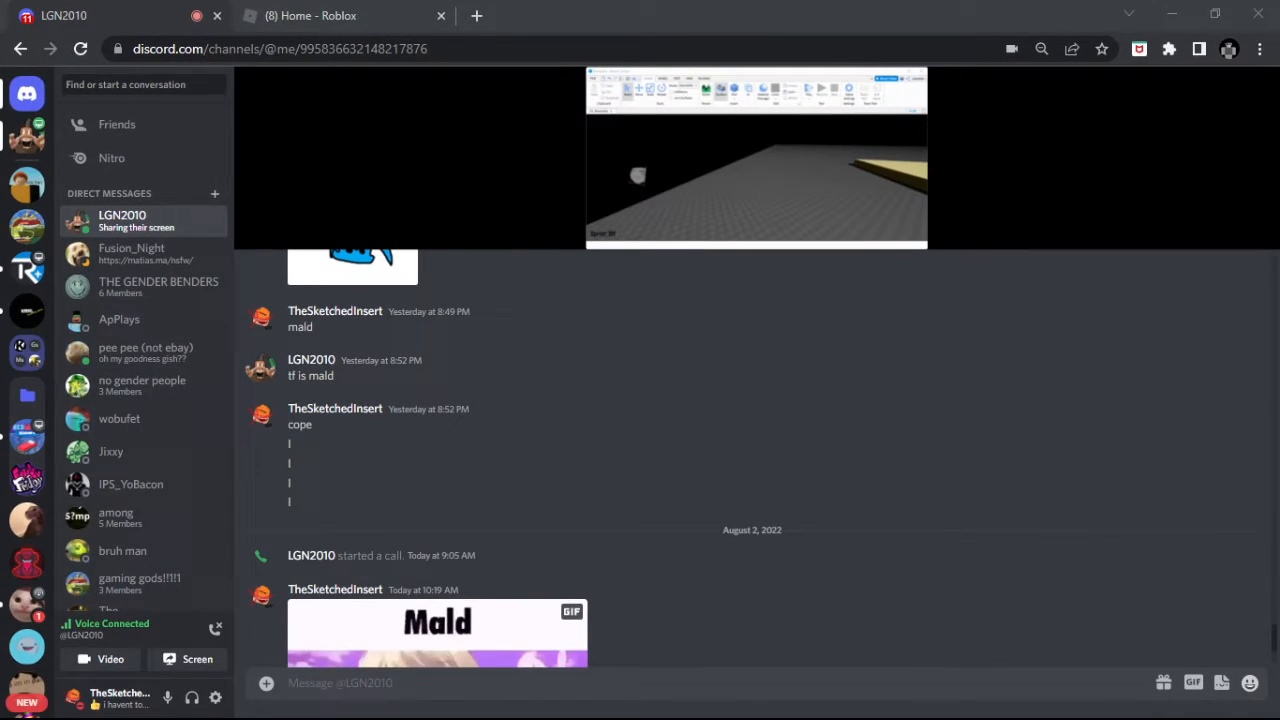
mouse_move(648, 534)
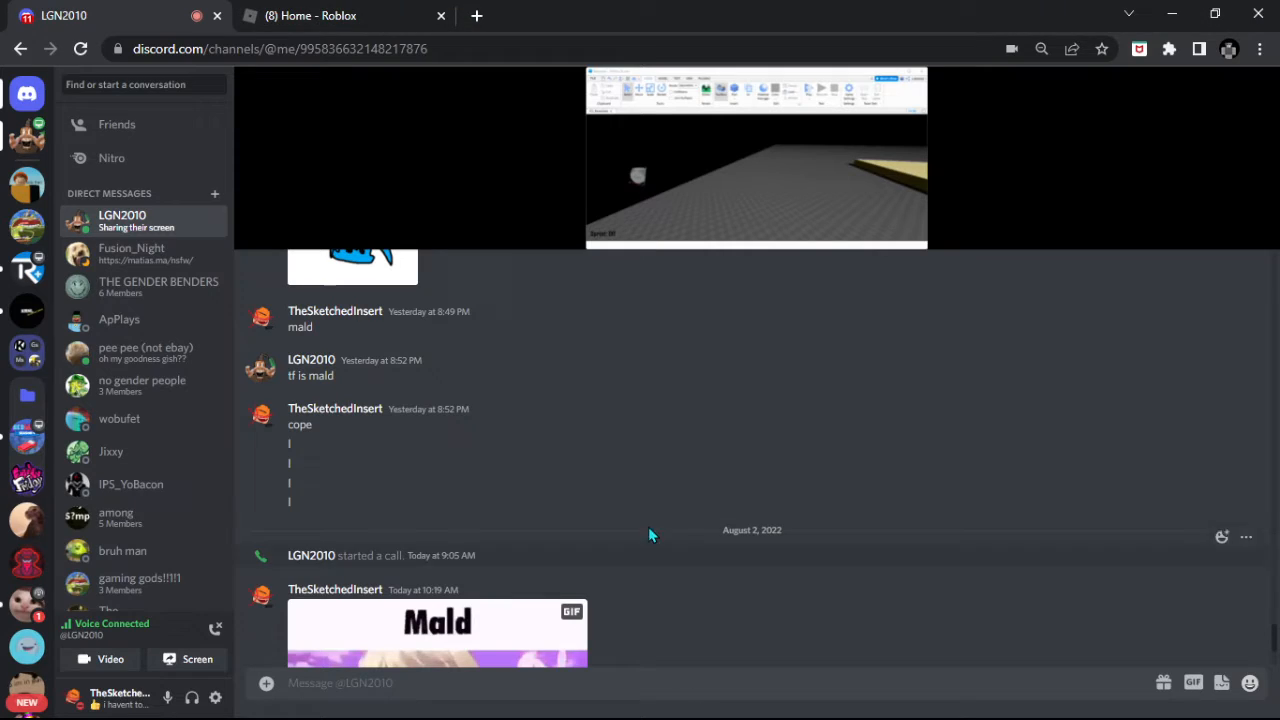
Enlarge LGN2010's shared screen so the Roblox Studio stream fills the window
left_click(756, 156)
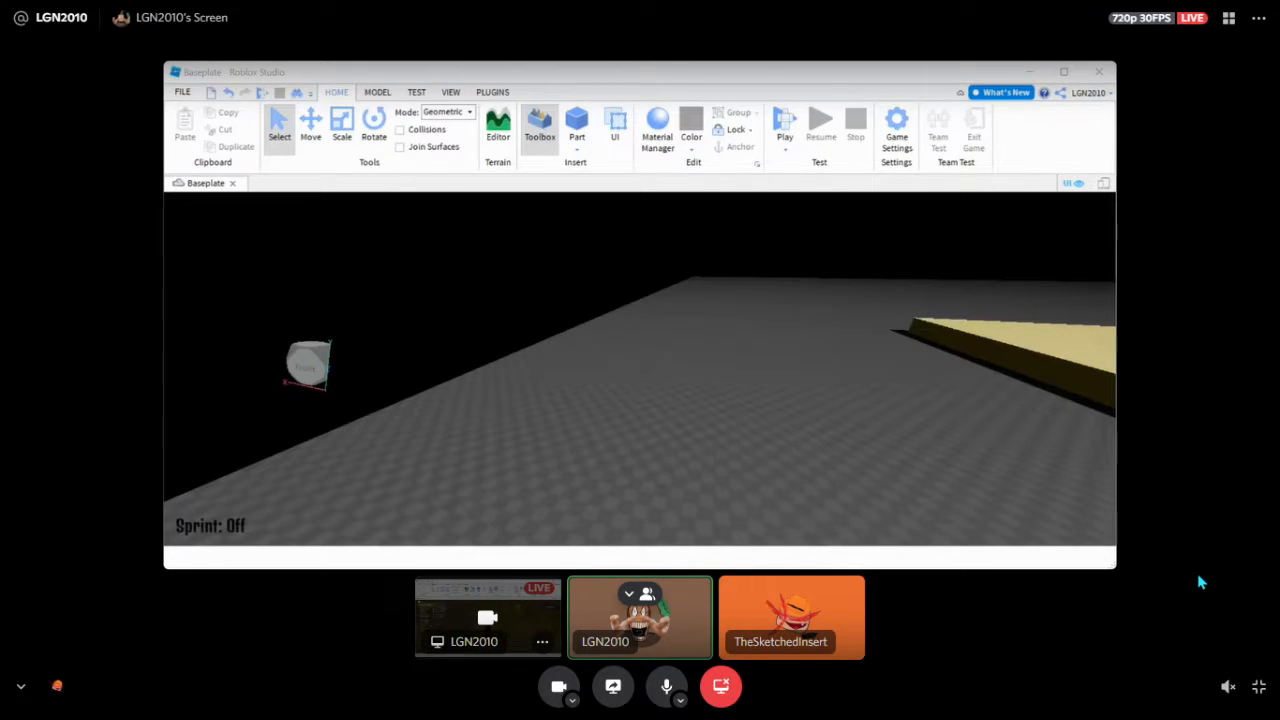
mouse_move(496, 482)
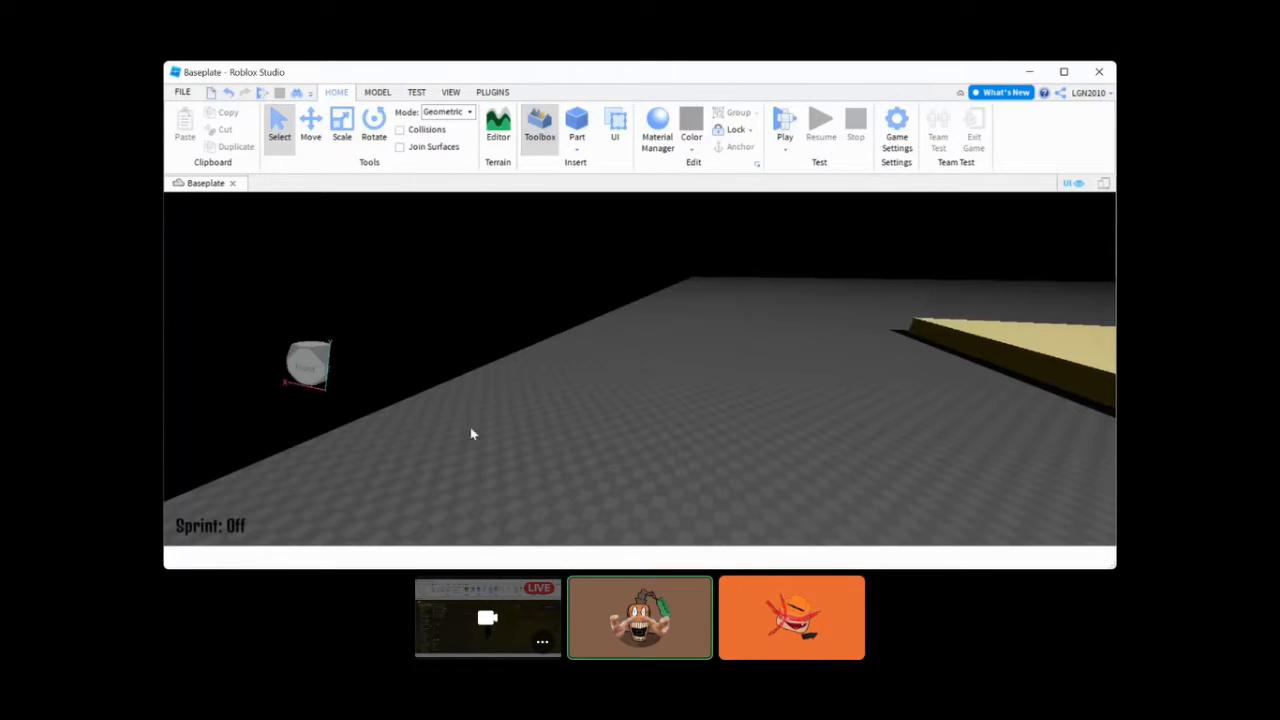
mouse_move(462, 232)
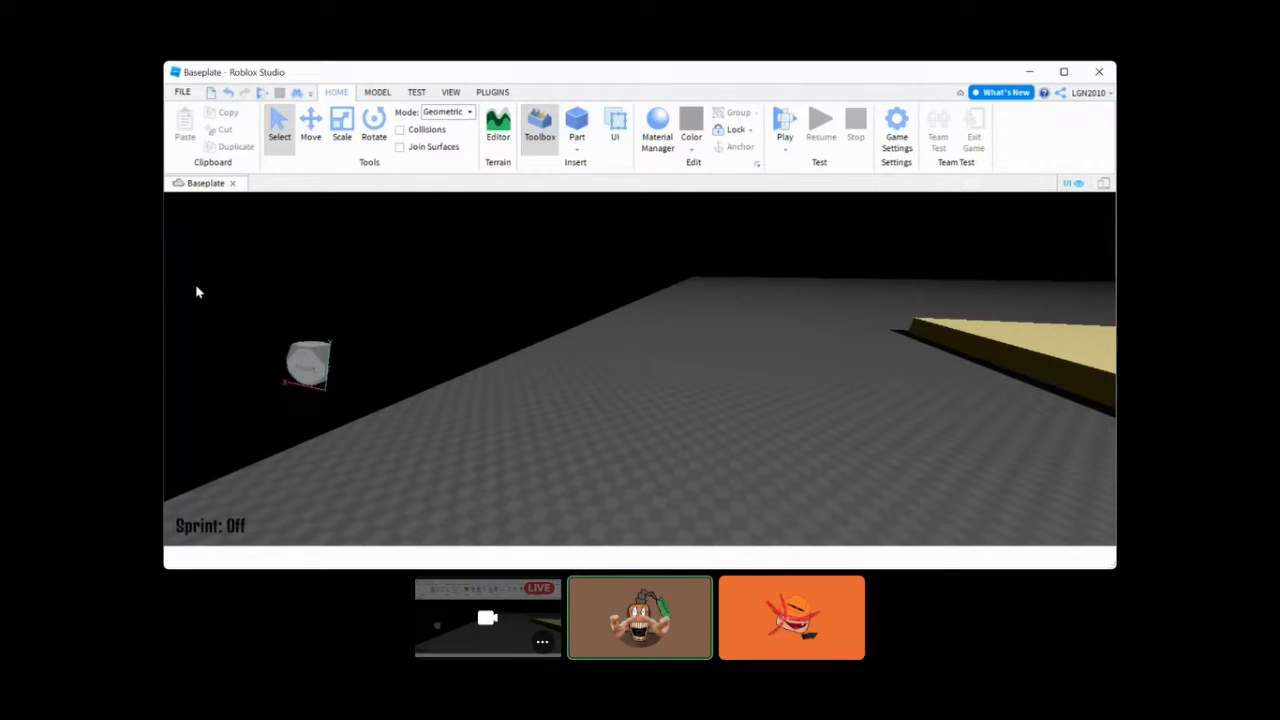
mouse_move(220, 450)
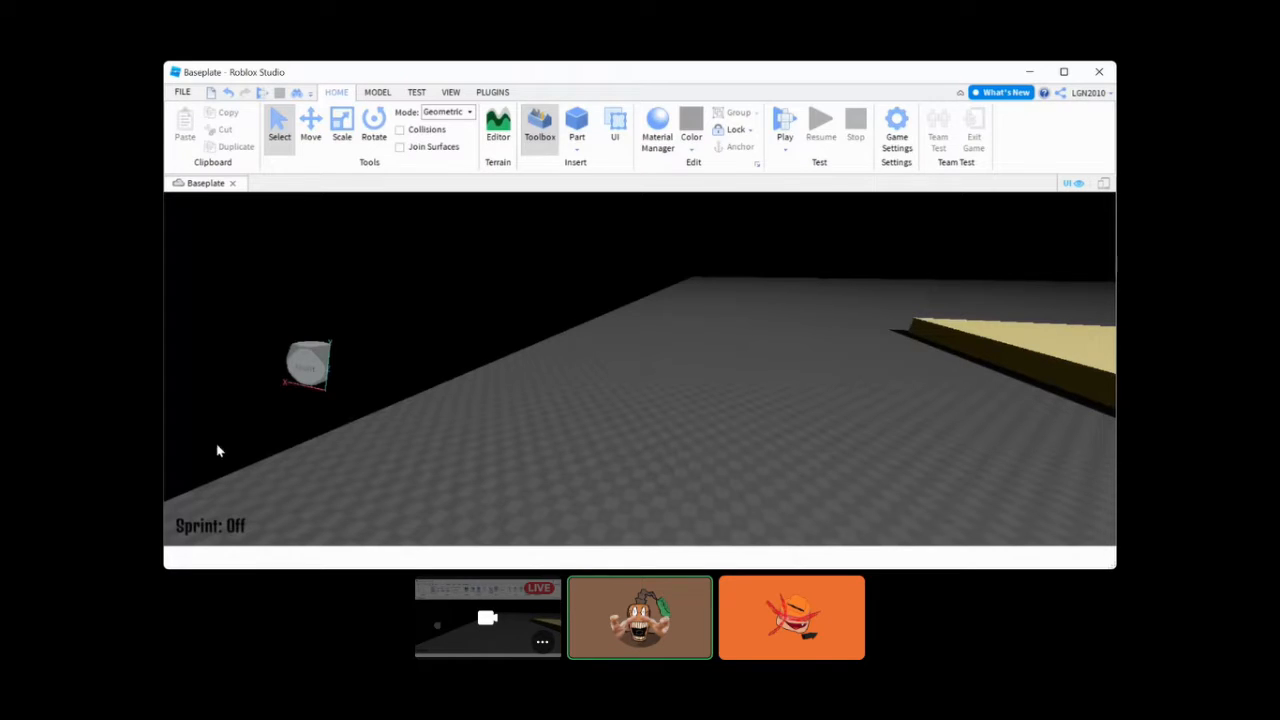
mouse_move(198, 472)
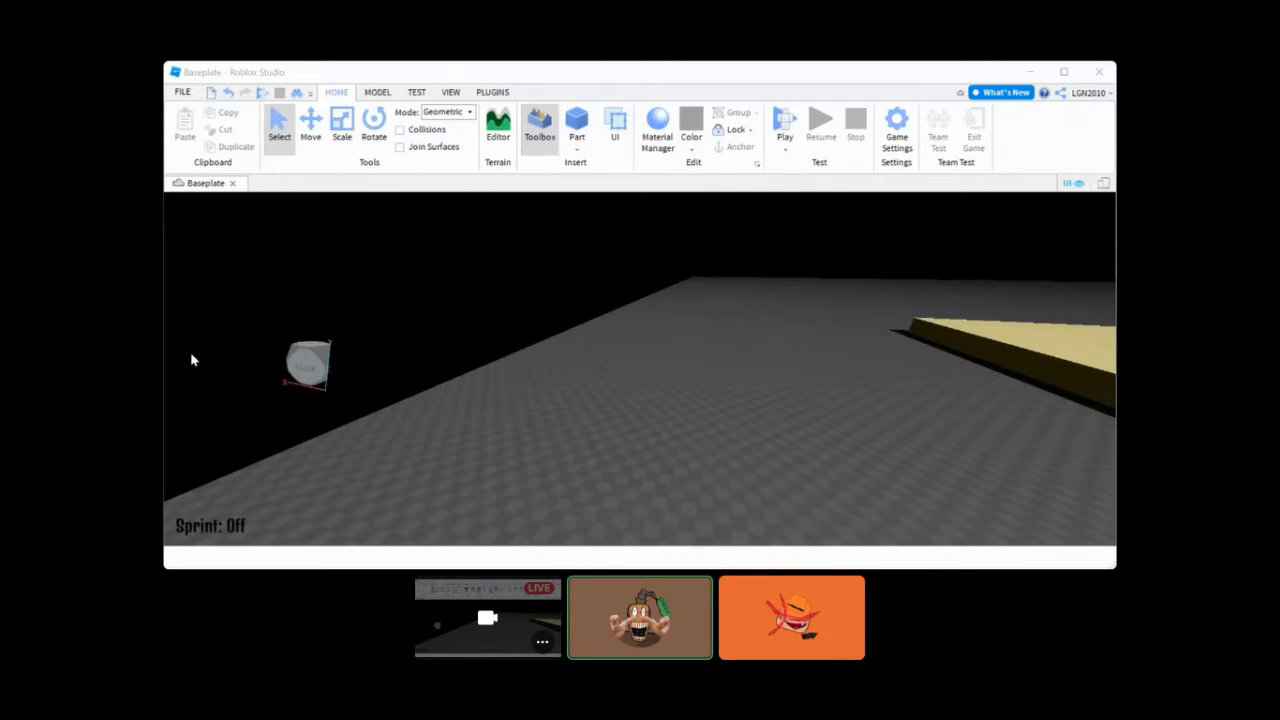
mouse_move(584, 280)
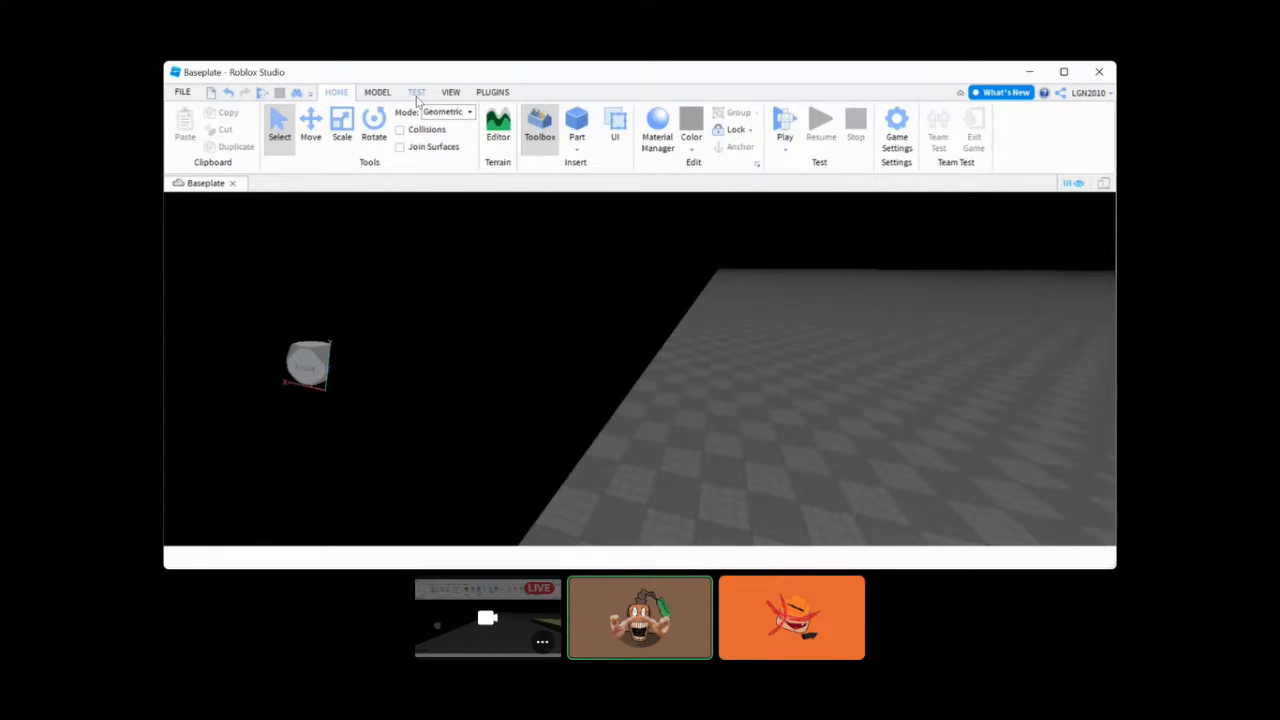
Return to the direct message chat with LGN2010's stream shown above it
left_click(452, 92)
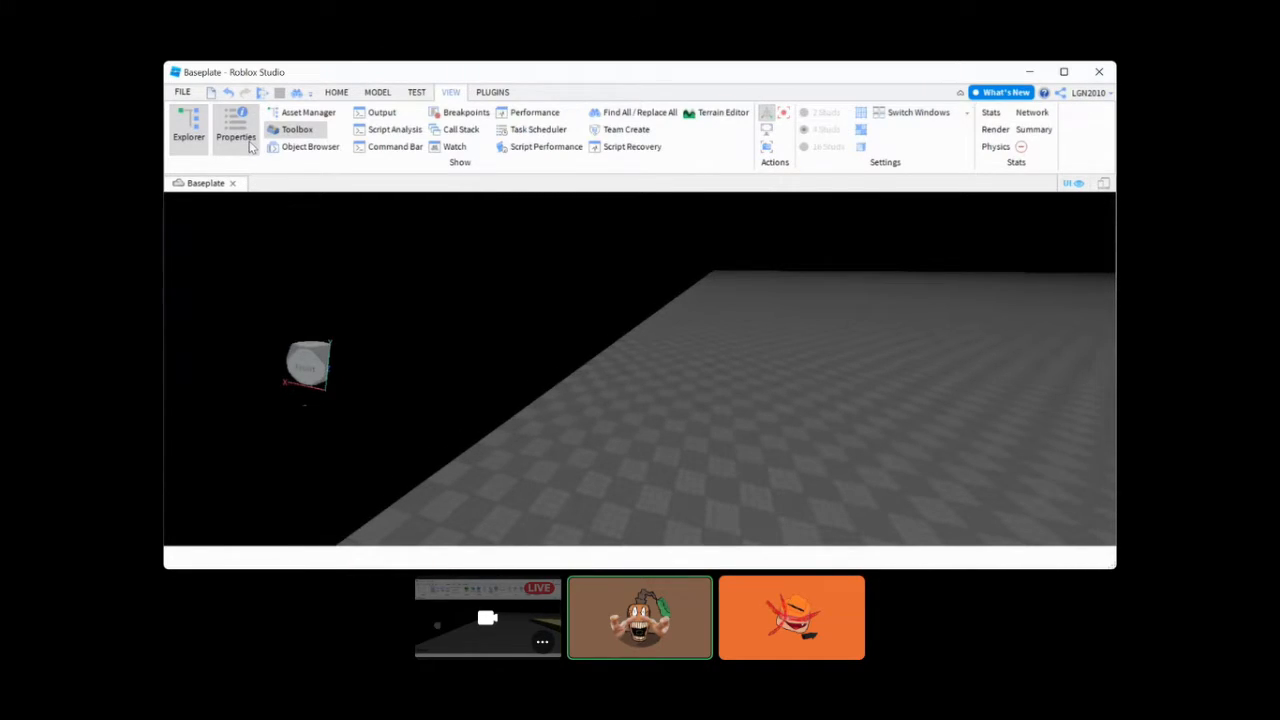
mouse_move(1104, 540)
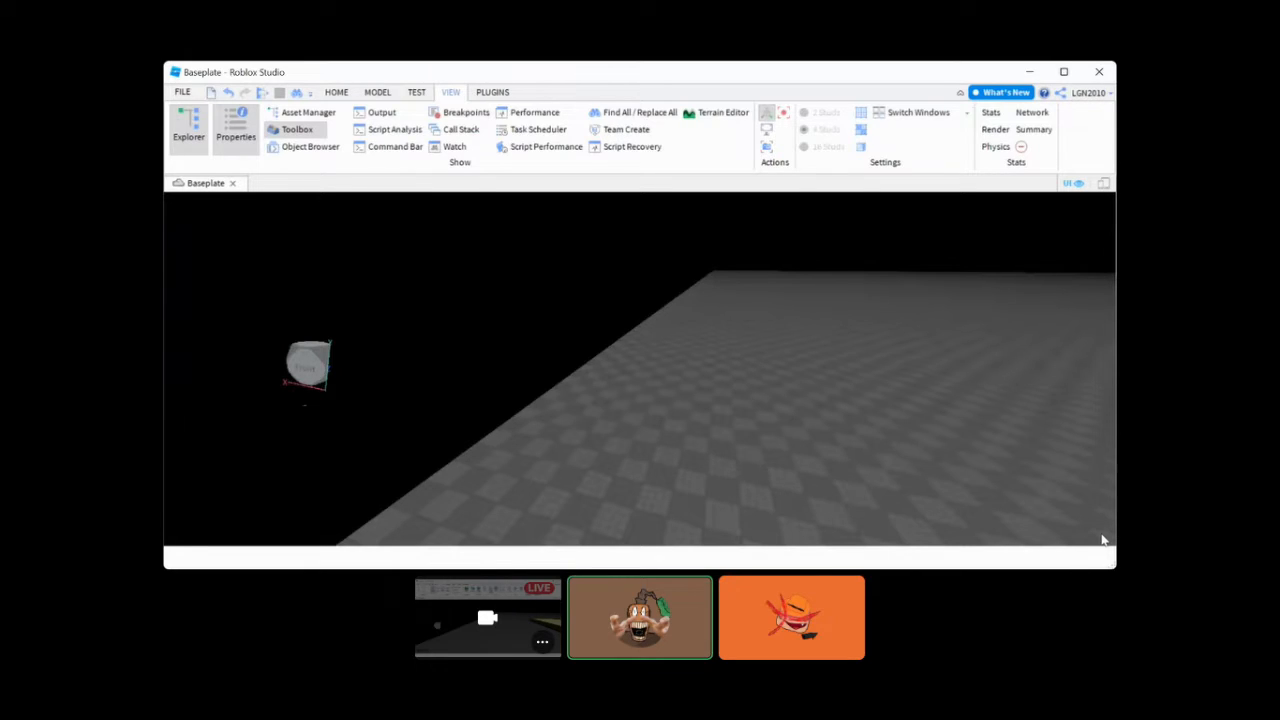
mouse_move(1104, 236)
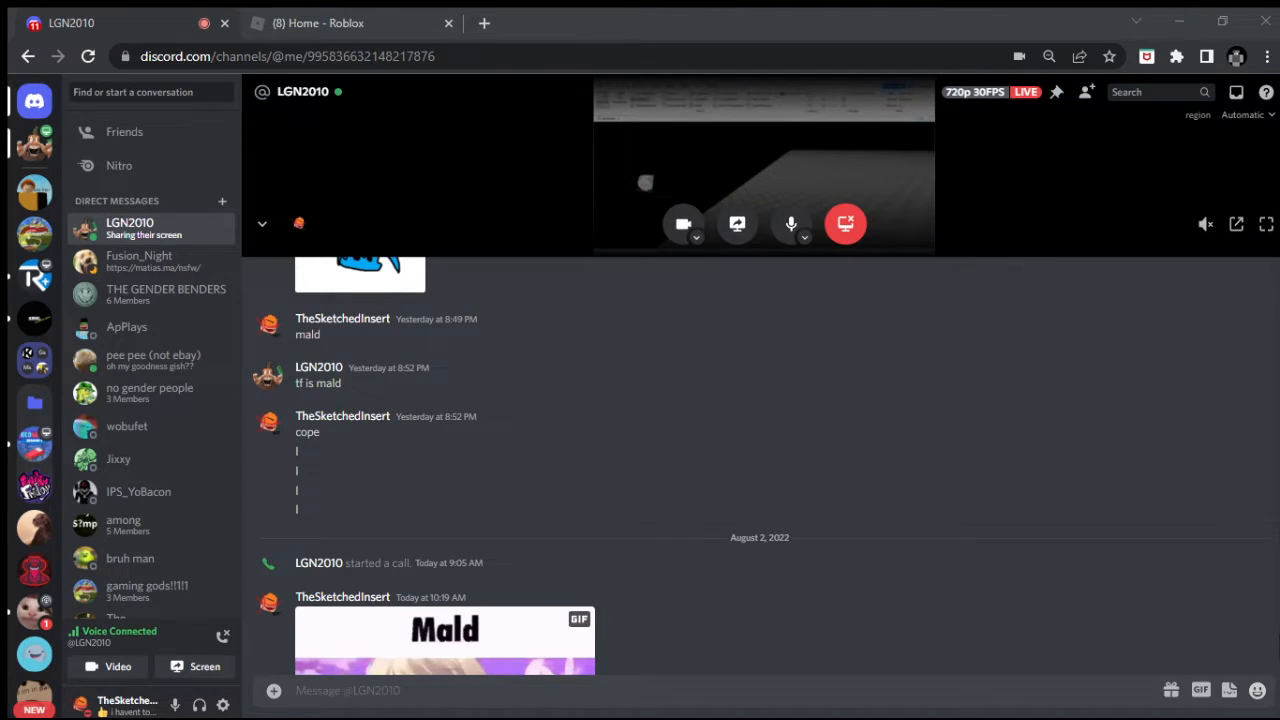
left_click(1264, 224)
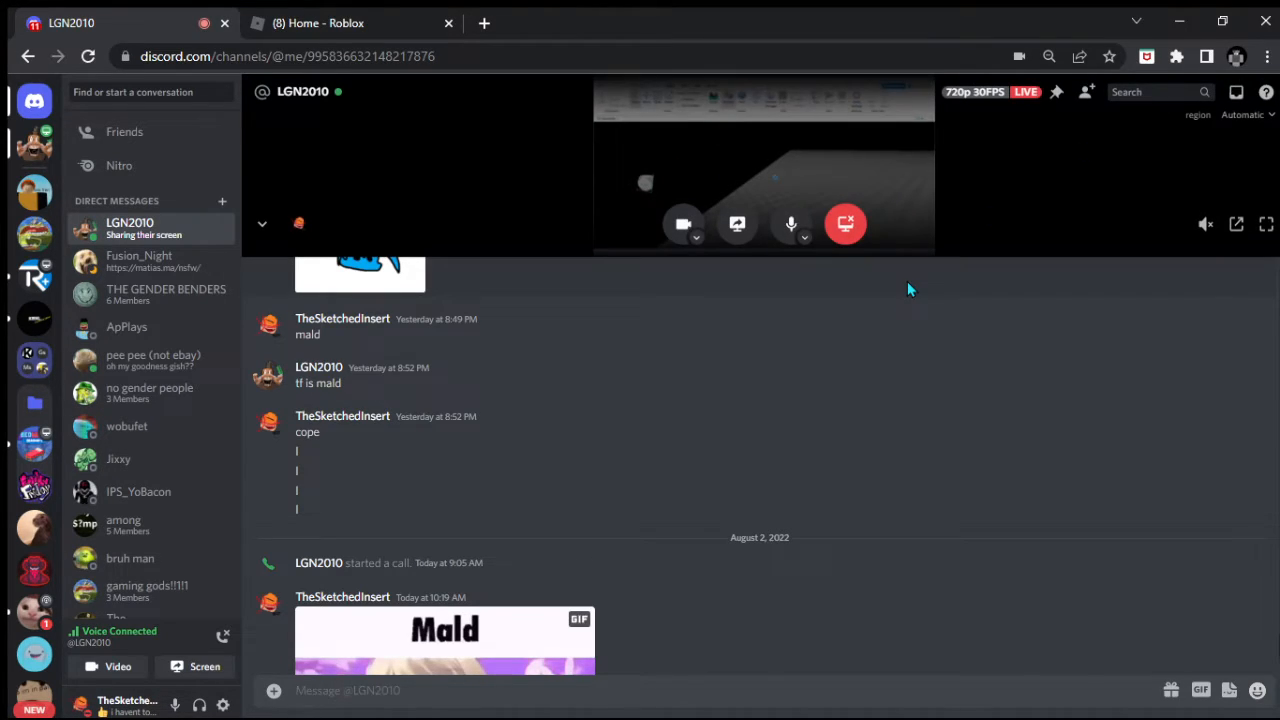
left_click(1264, 224)
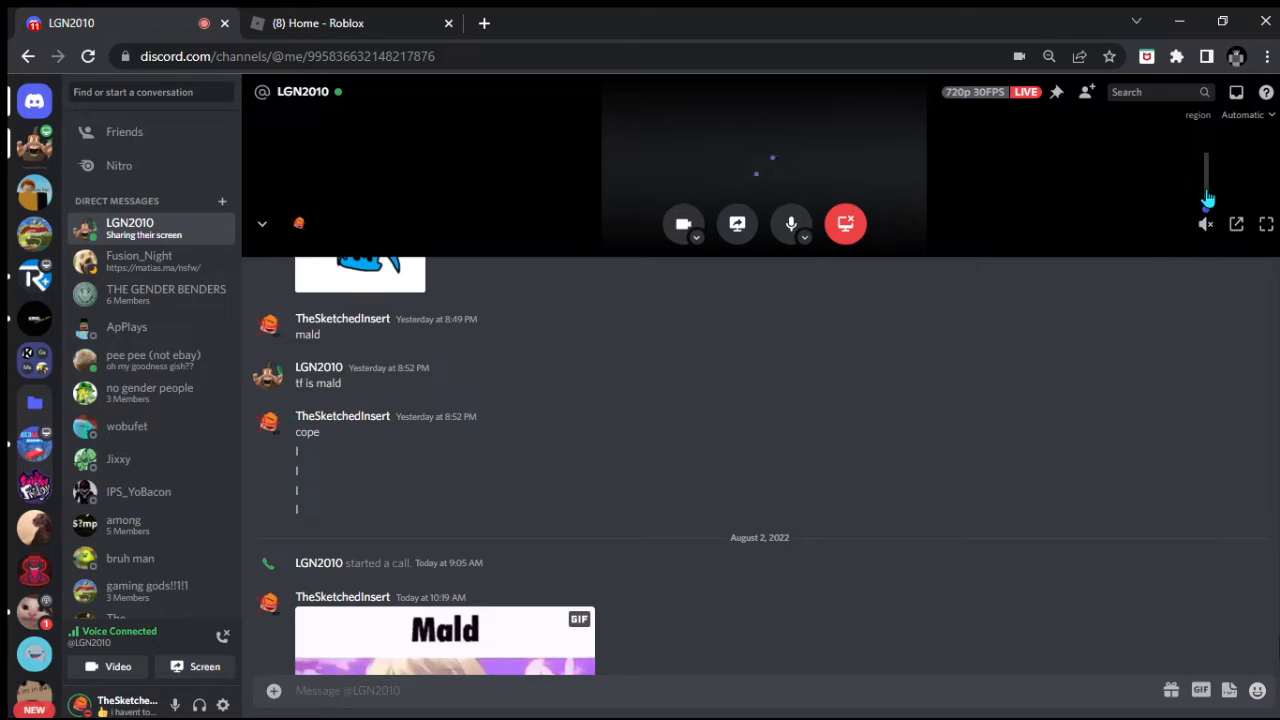
mouse_move(1200, 378)
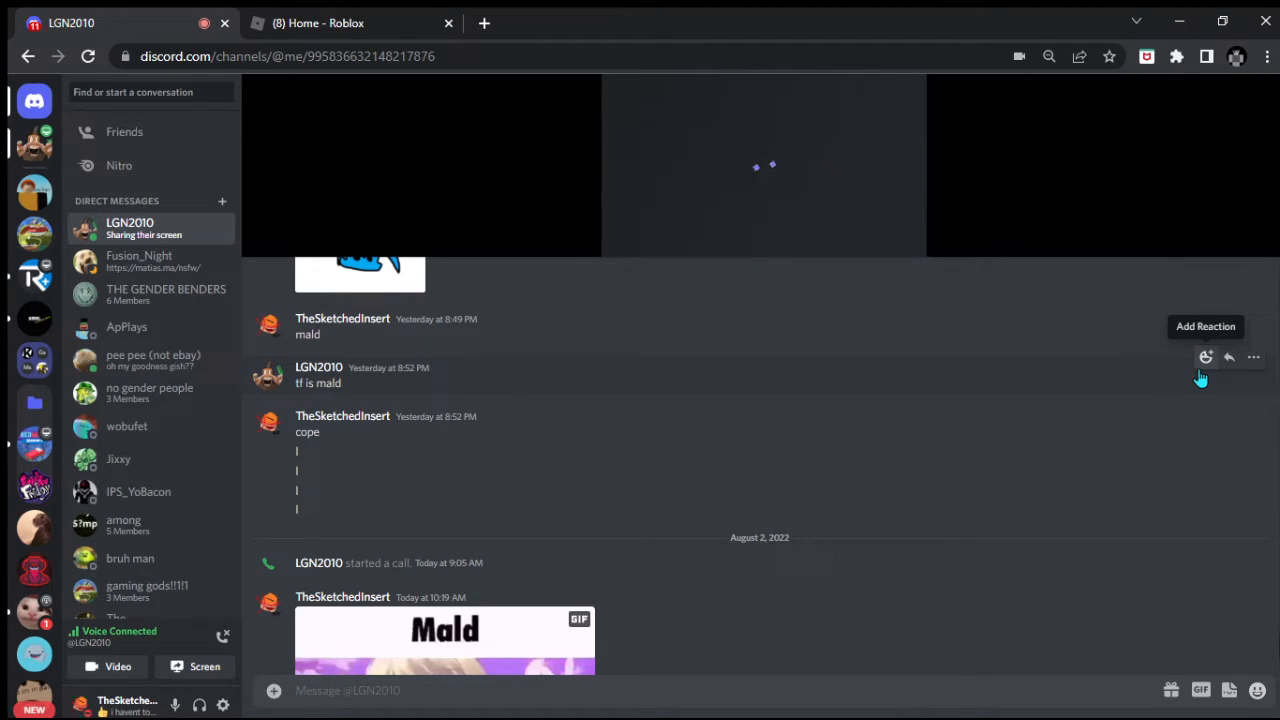
Send "stupid child imagine loing connection" and "cope" in the DM chat
scroll("down", 3)
type("stupid child imagine")
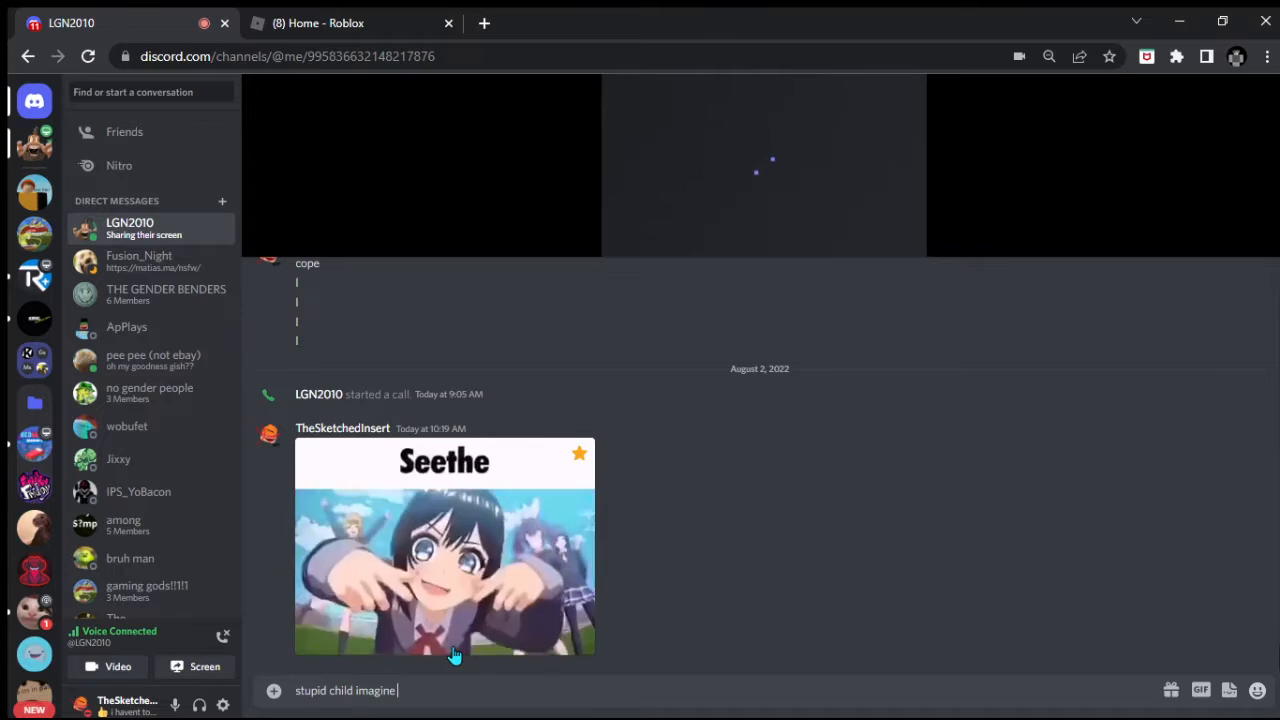
type("loing connec")
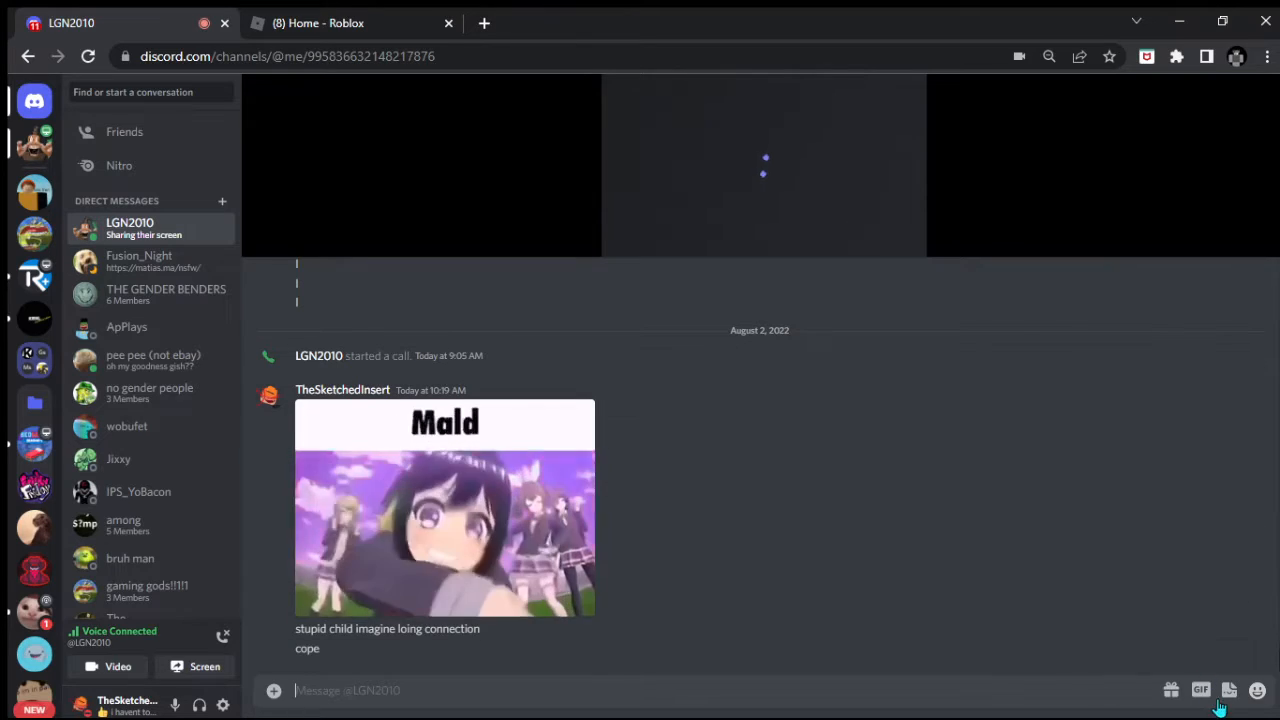
mouse_move(1170, 690)
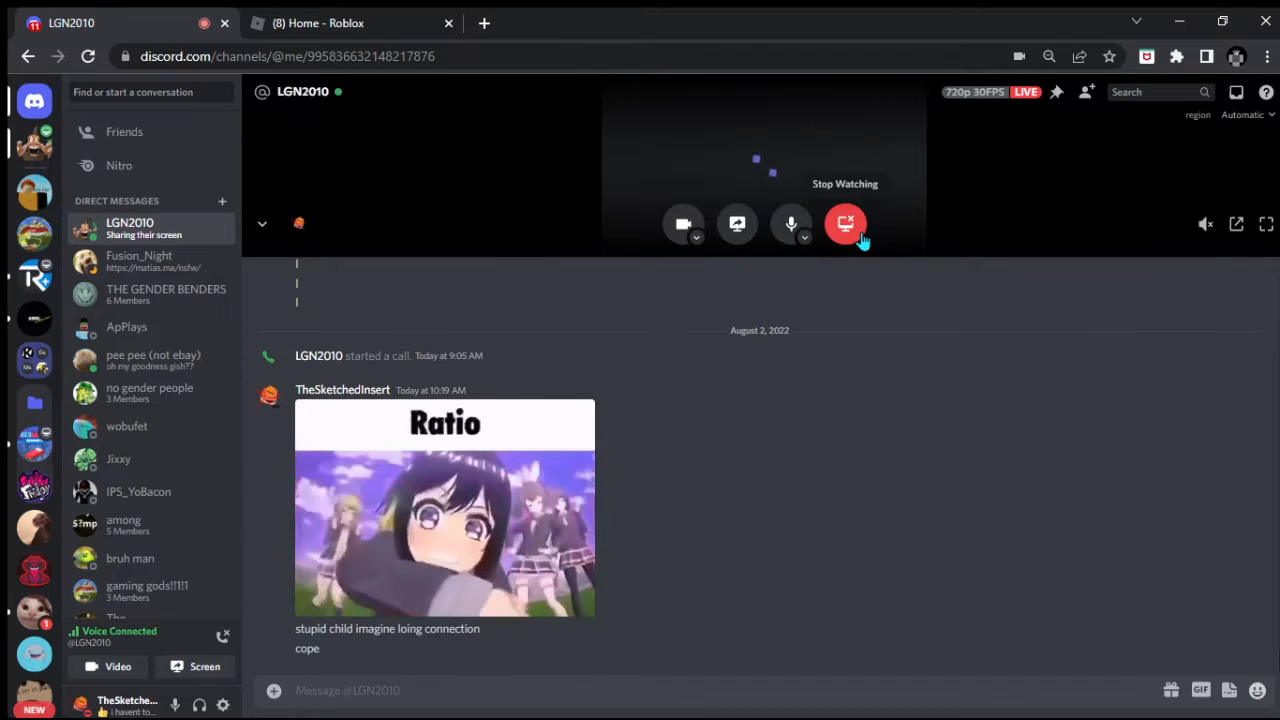
left_click(844, 224)
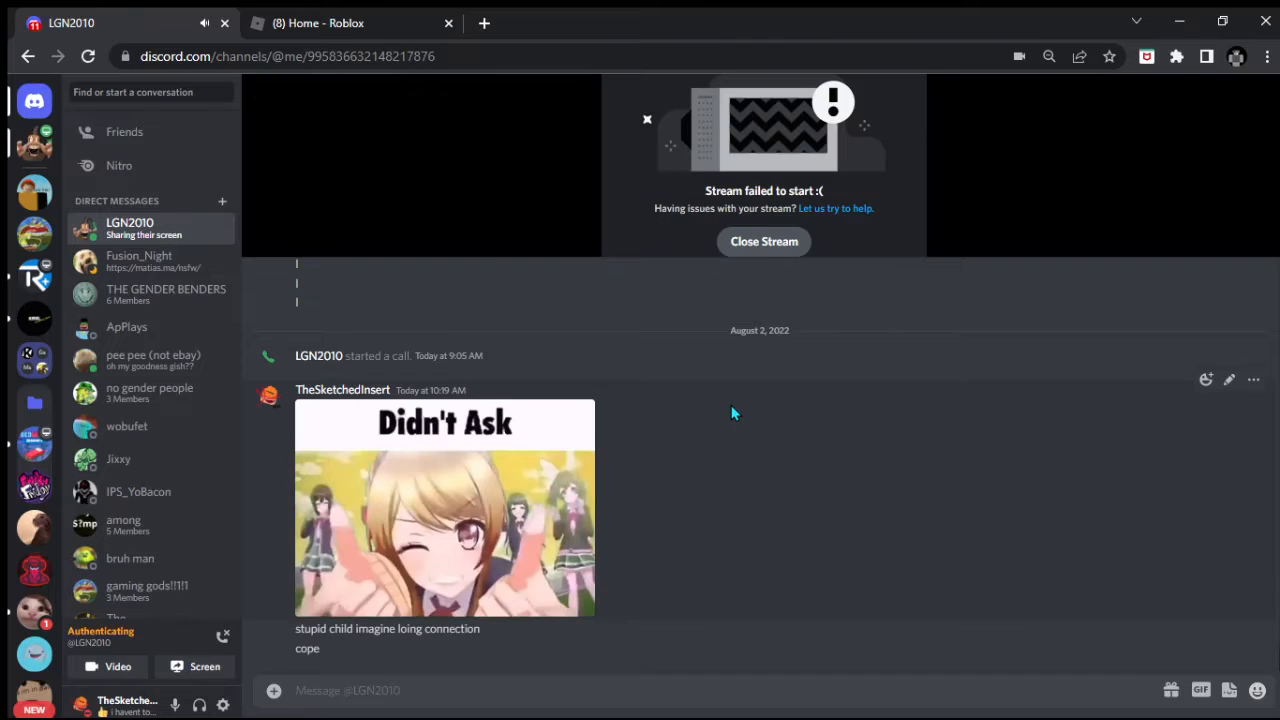
left_click(764, 240)
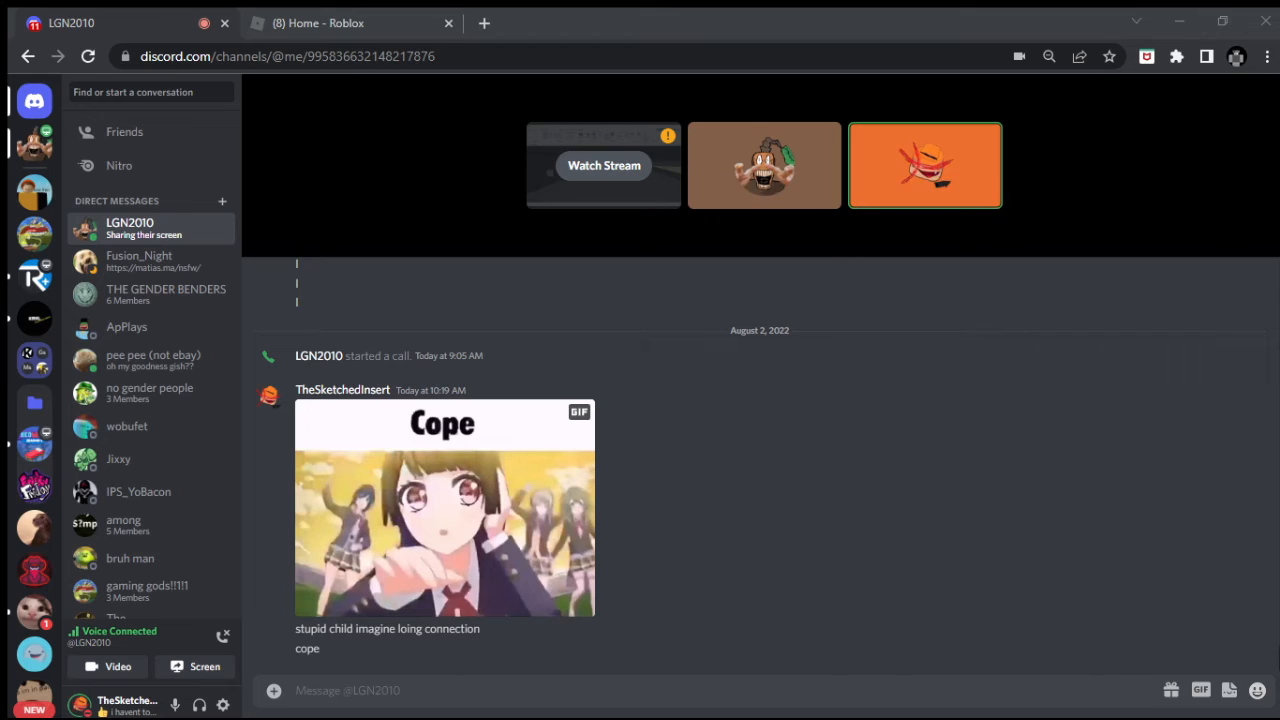
left_click(604, 164)
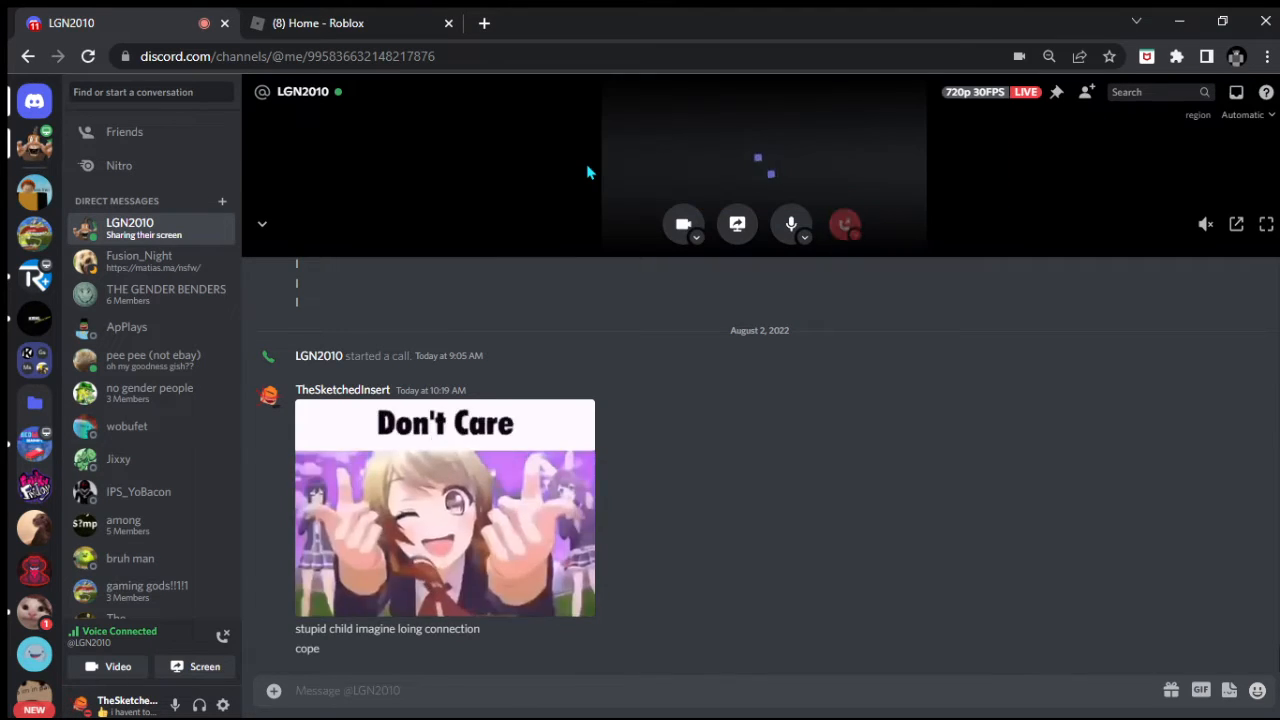
mouse_move(866, 548)
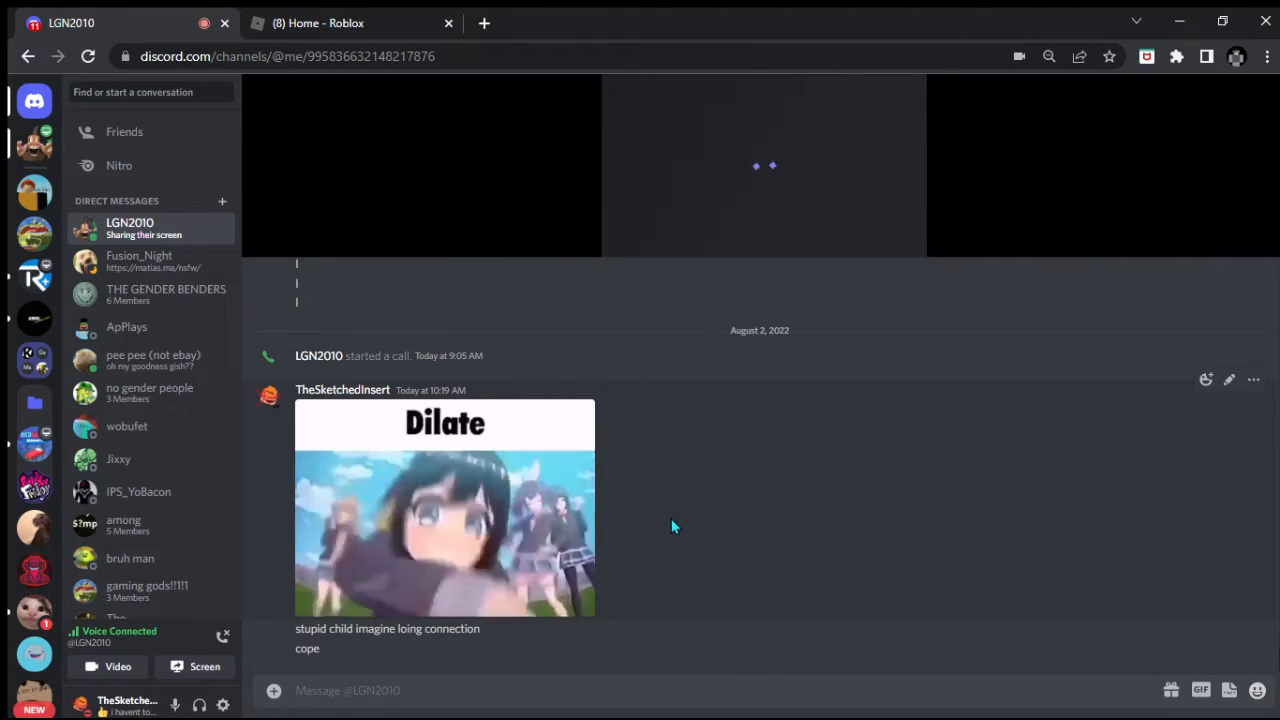
mouse_move(650, 564)
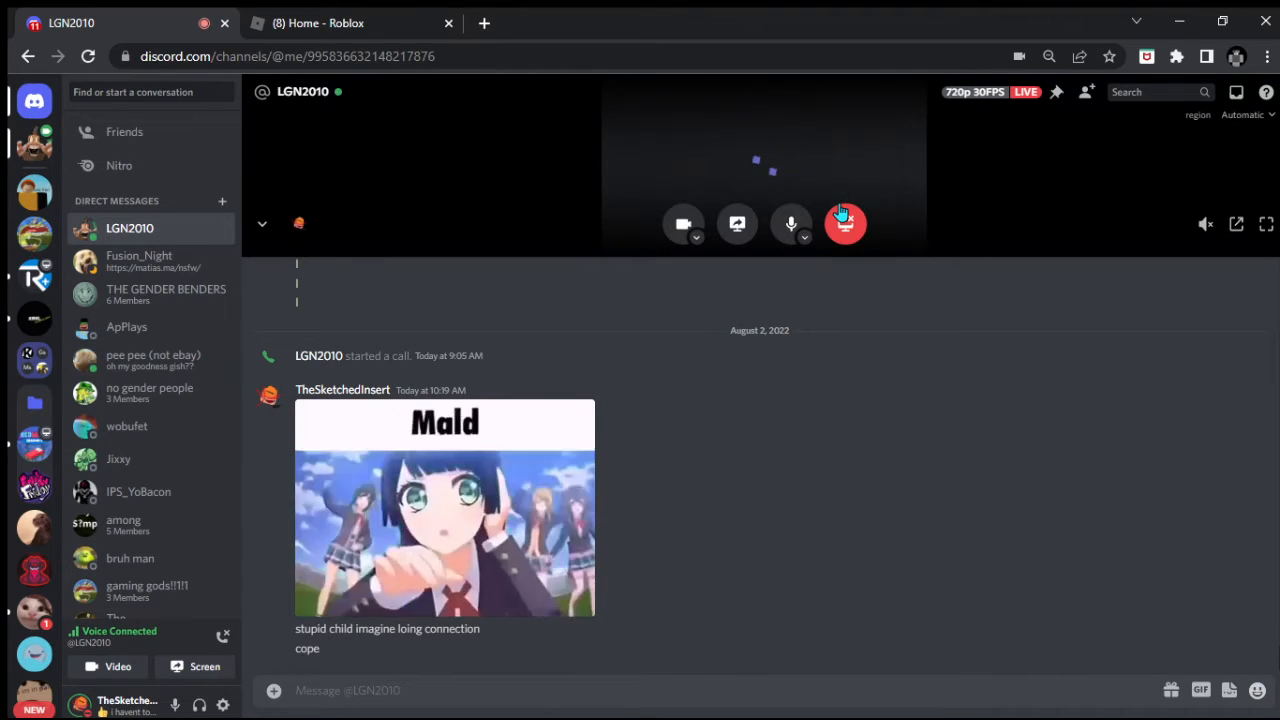
mouse_move(844, 224)
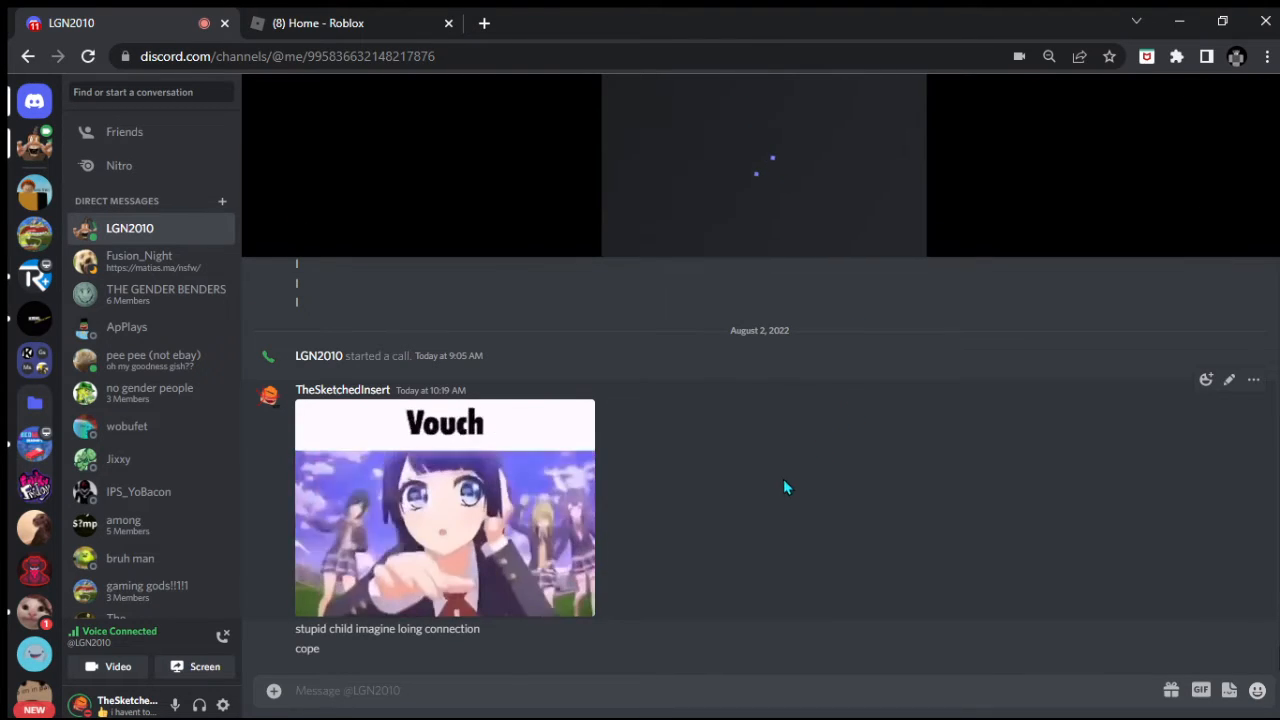
Send the favourited "rare spunch" heart GIF, then reopen the GIF picker
left_click(1200, 690)
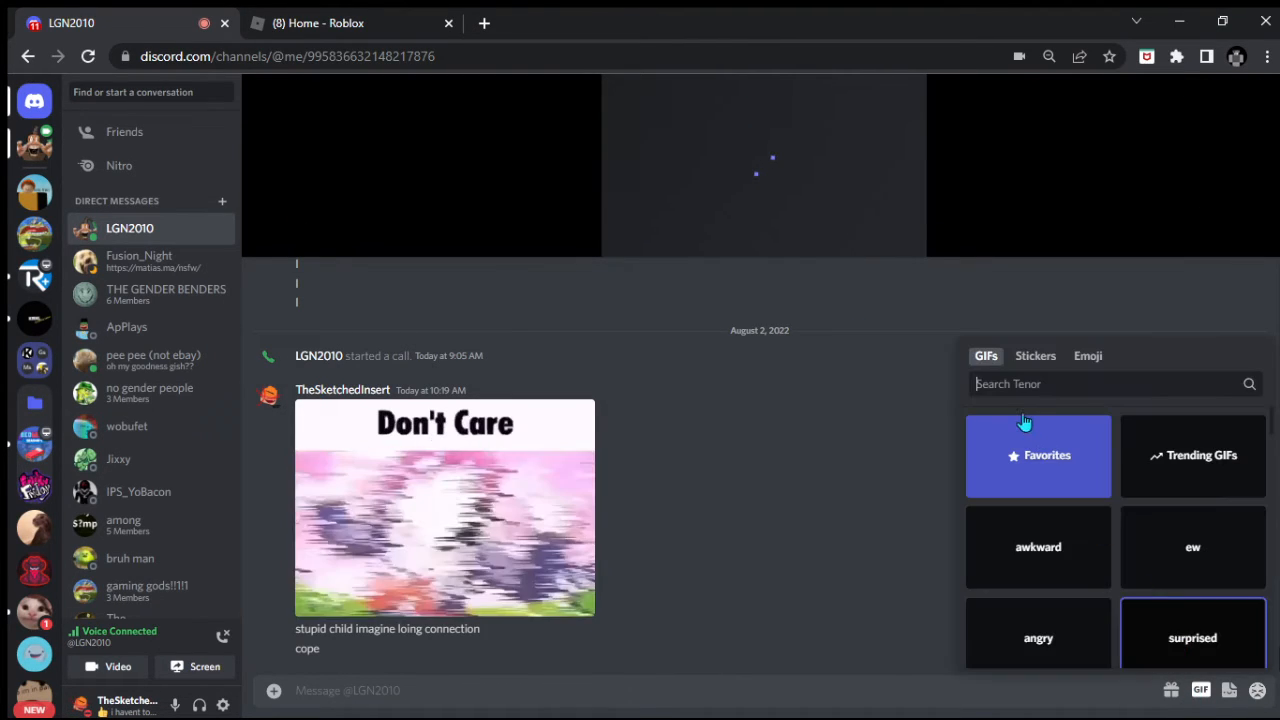
left_click(1038, 456)
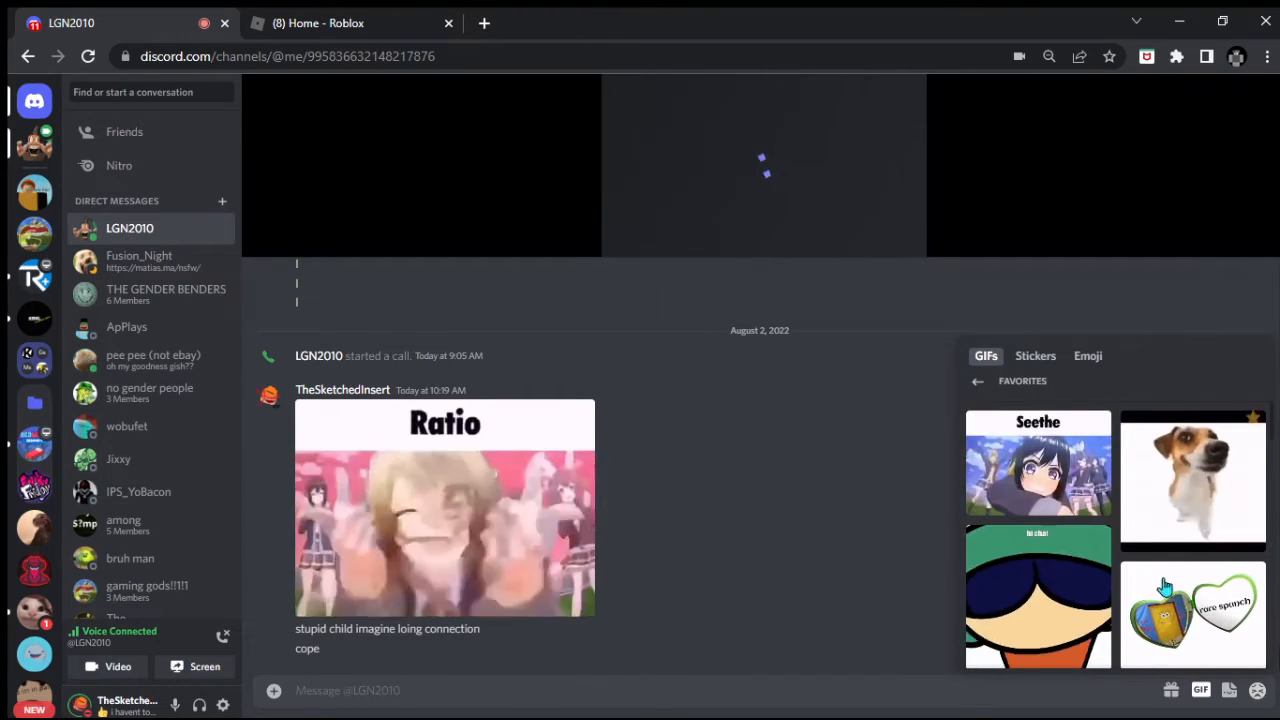
left_click(1192, 614)
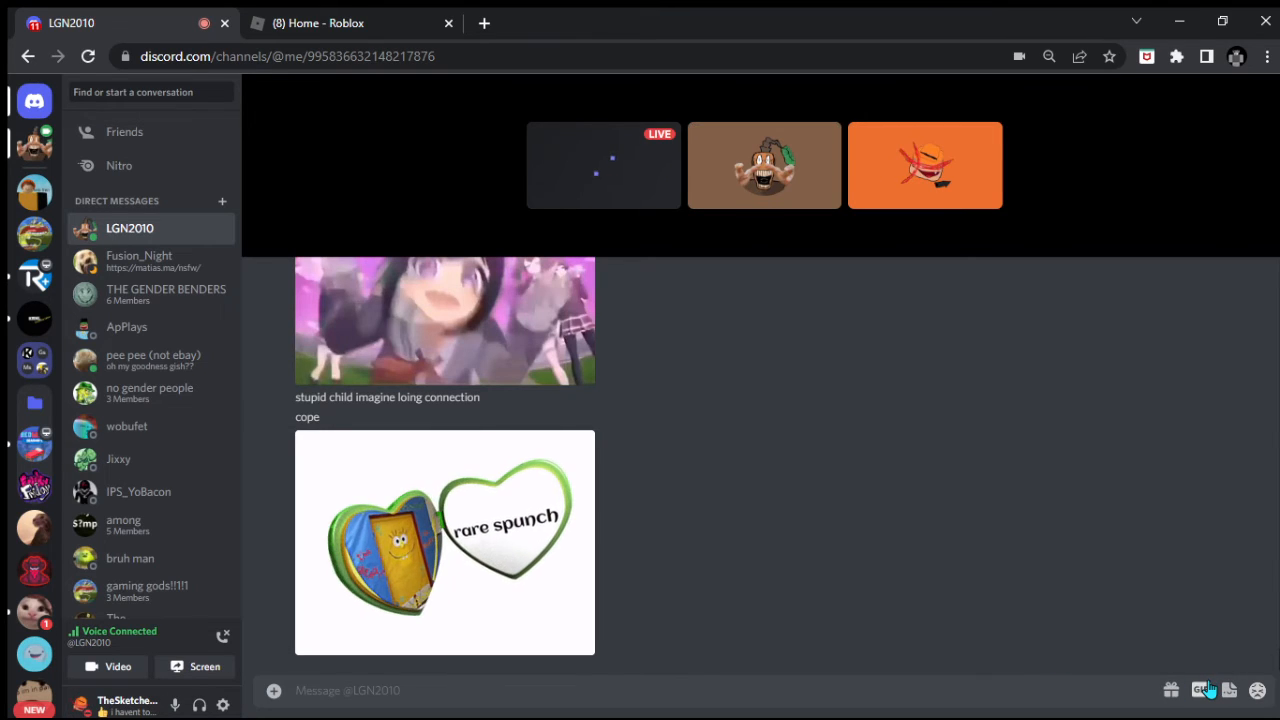
left_click(1200, 690)
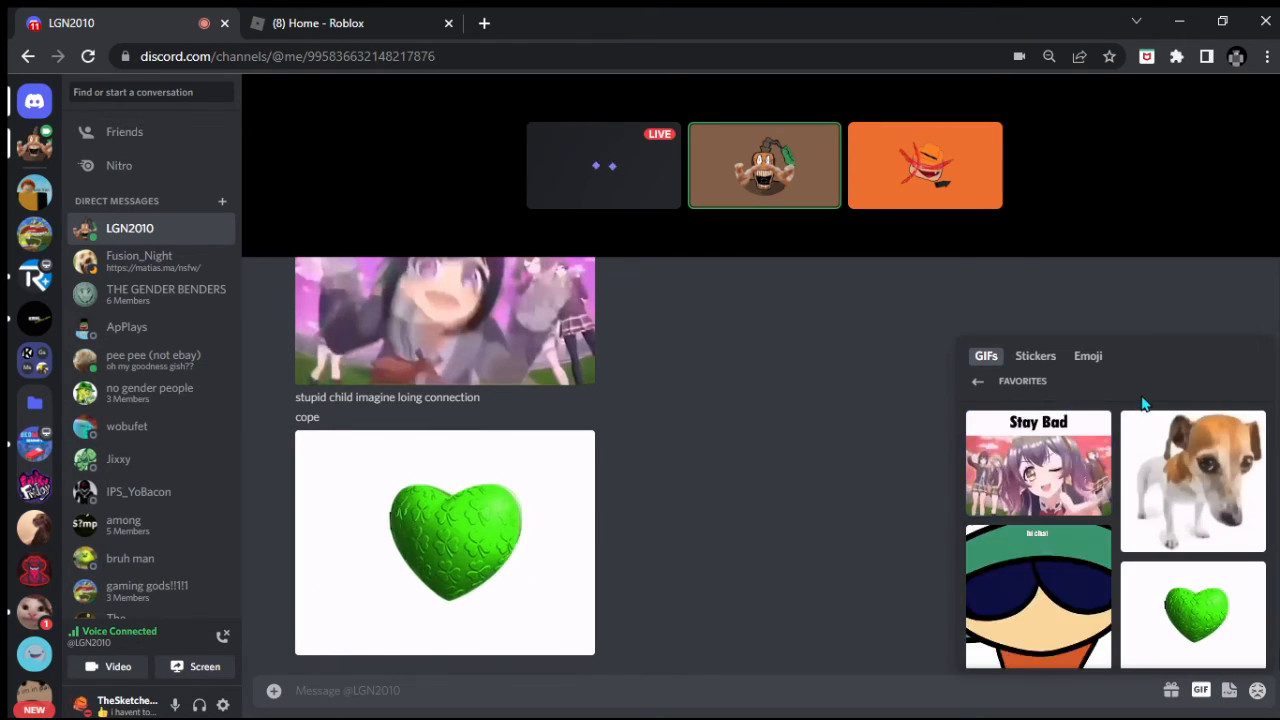